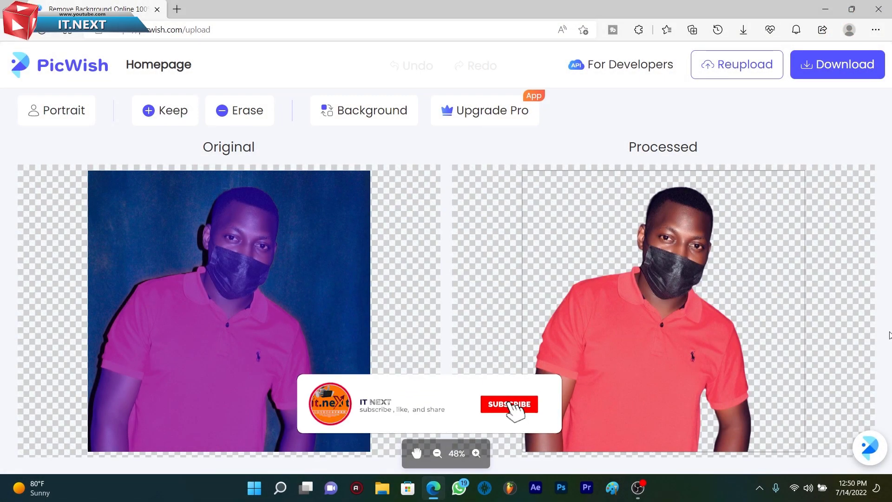
View the original photo of the man, then close the photo viewer.
left_click(509, 404)
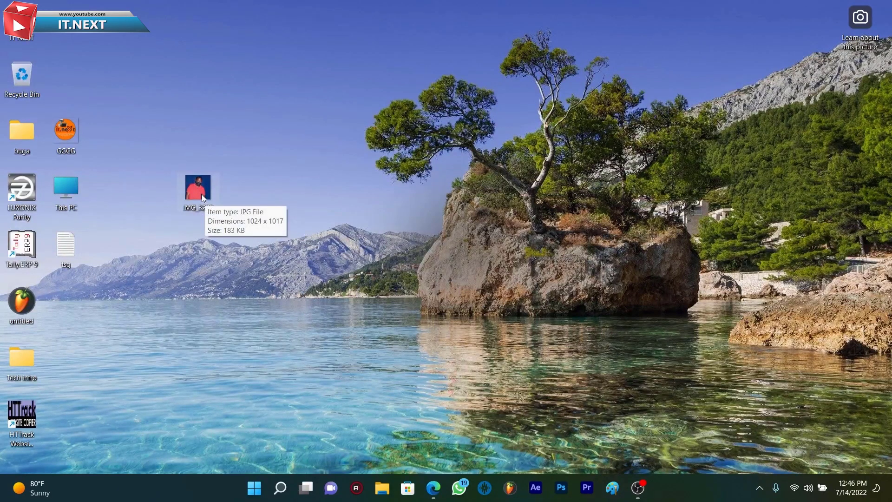
mouse_move(260, 243)
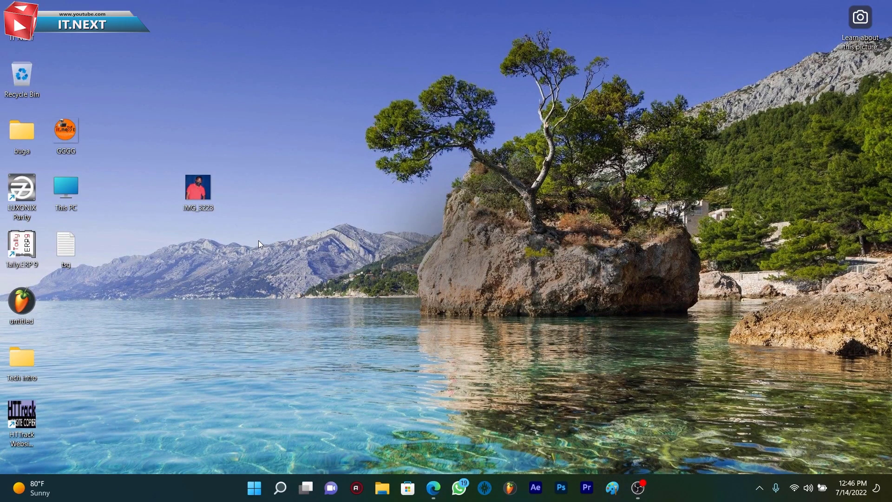
double_click(197, 187)
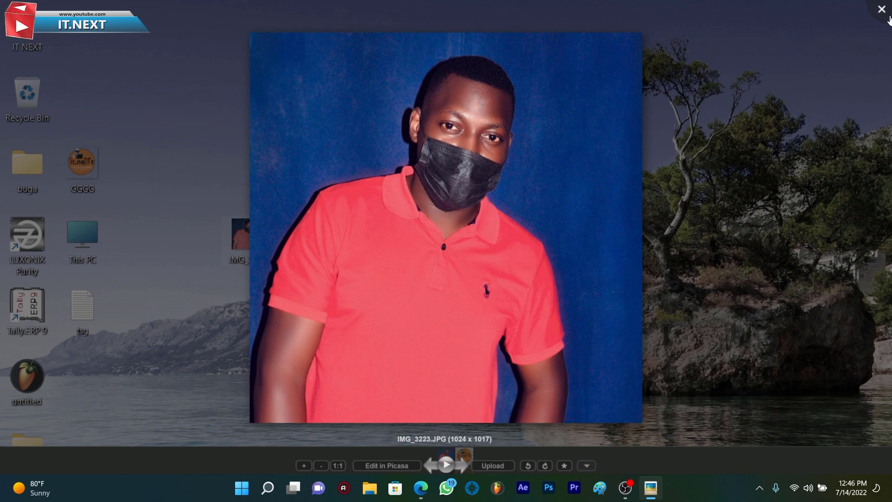
left_click(878, 9)
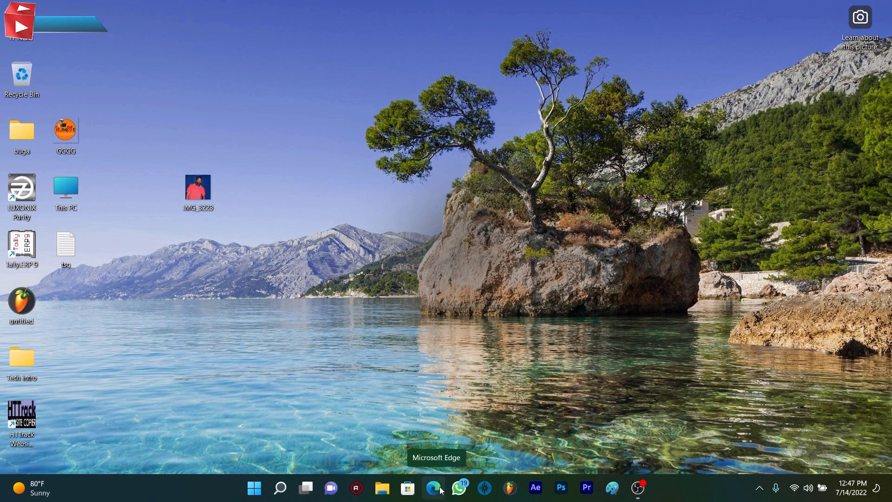
Launch Edge and load the picwish.com background remover homepage.
left_click(435, 488)
type("p")
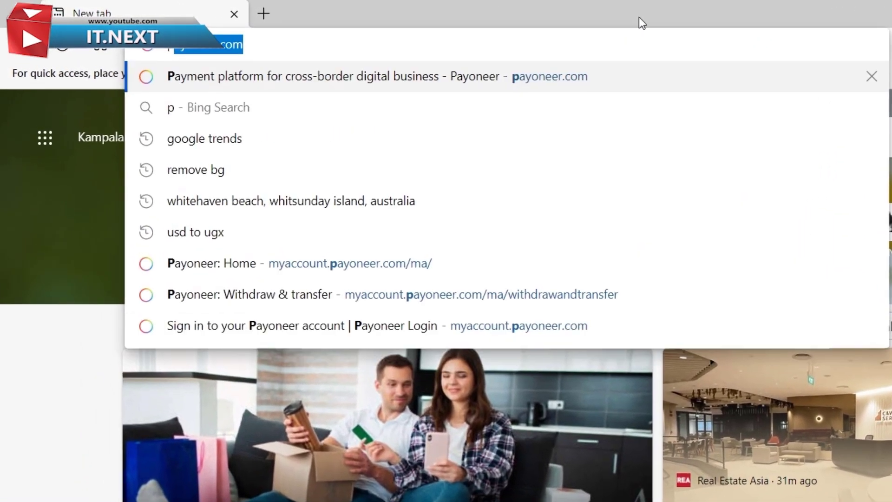
type("ic")
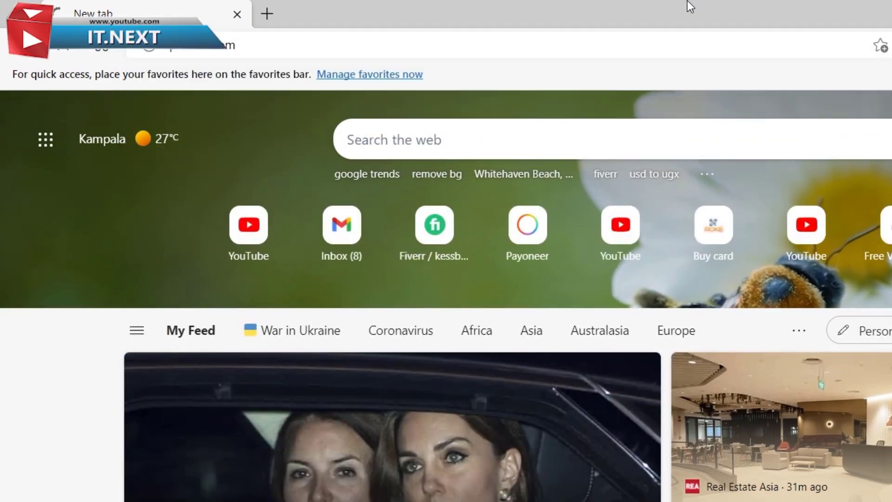
left_click(436, 174)
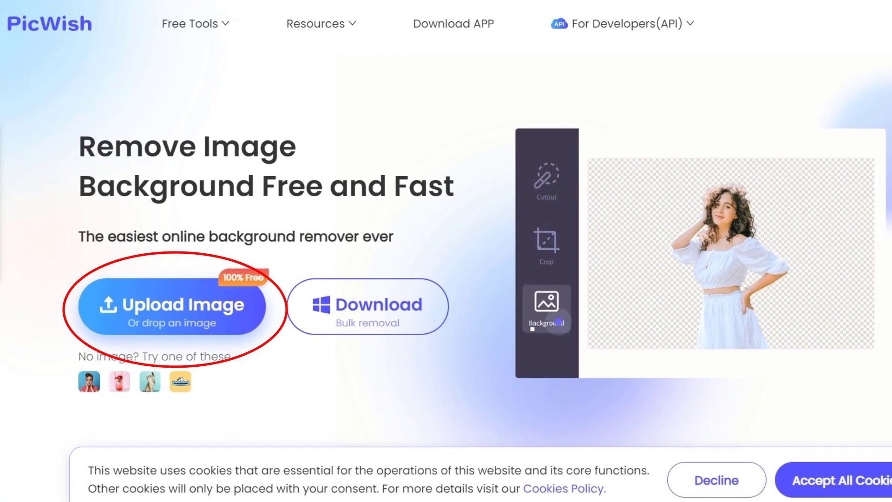
Dismiss the cookies notice and upload the IMG_3223 photo to PicWish.
left_click(546, 301)
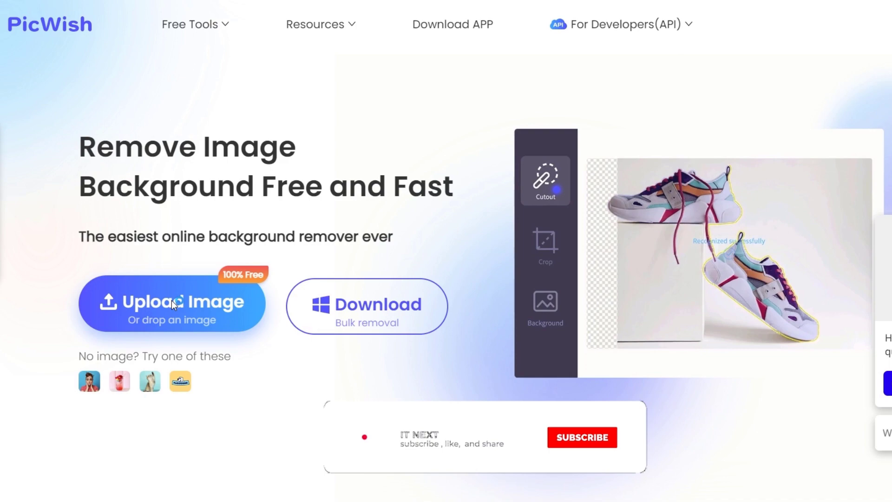
left_click(172, 303)
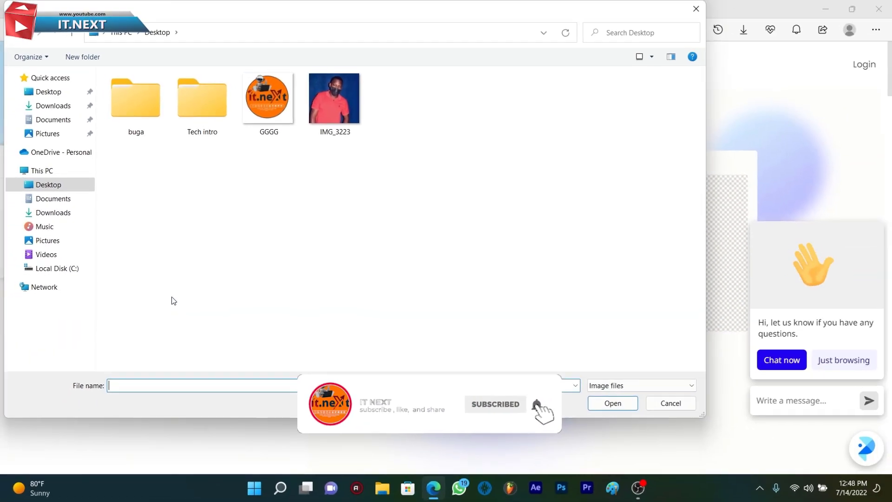
left_click(335, 97)
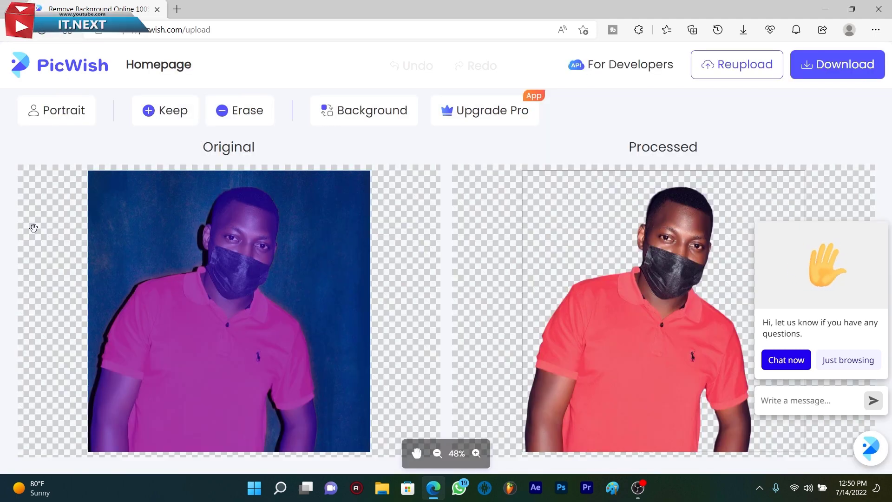
mouse_move(582, 265)
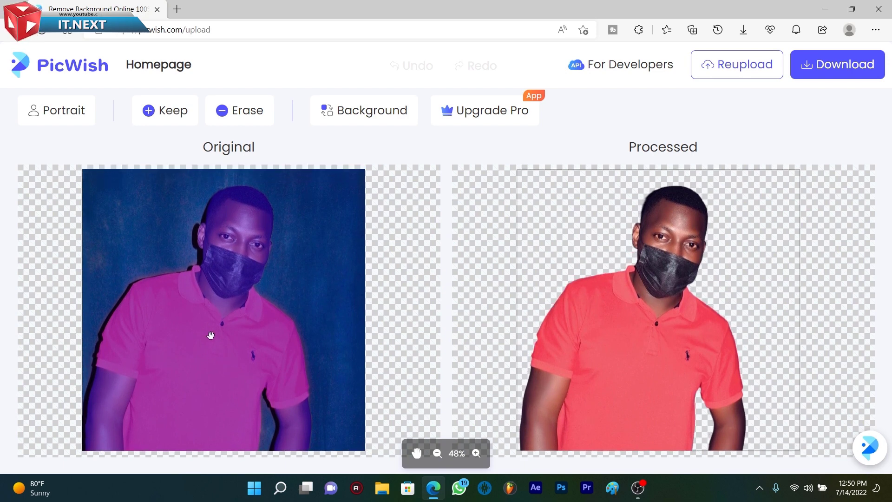
mouse_move(651, 345)
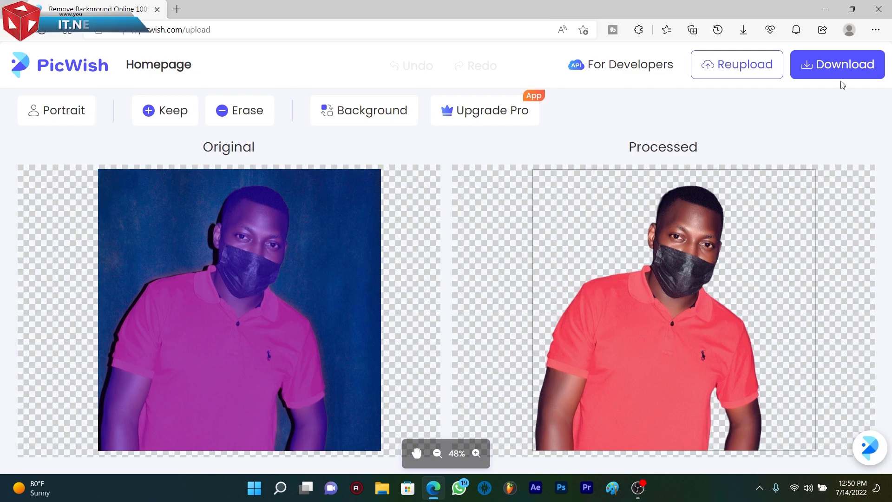
Request a download of the background-removed image, bringing up the login prompt.
left_click(844, 64)
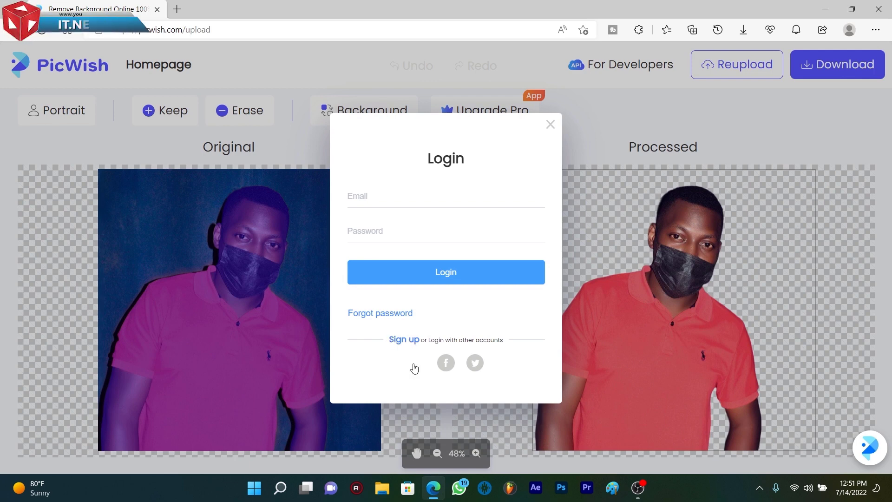
Sign in to PicWish with the Google account.
left_click(417, 362)
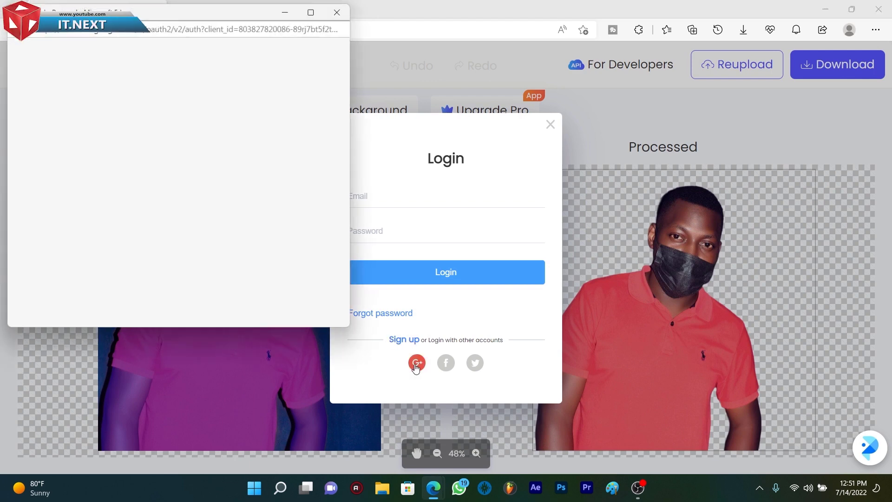
left_click(416, 362)
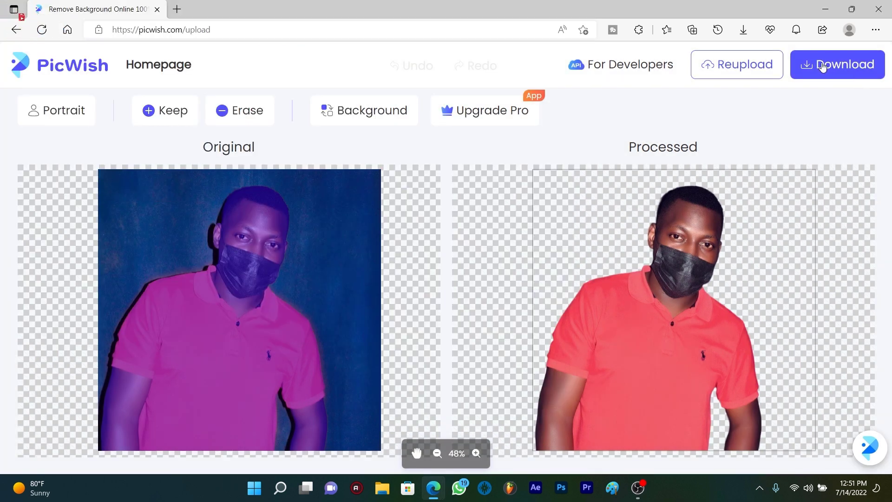
Download the background-removed picwish.png and open it from Edge's downloads list.
left_click(837, 65)
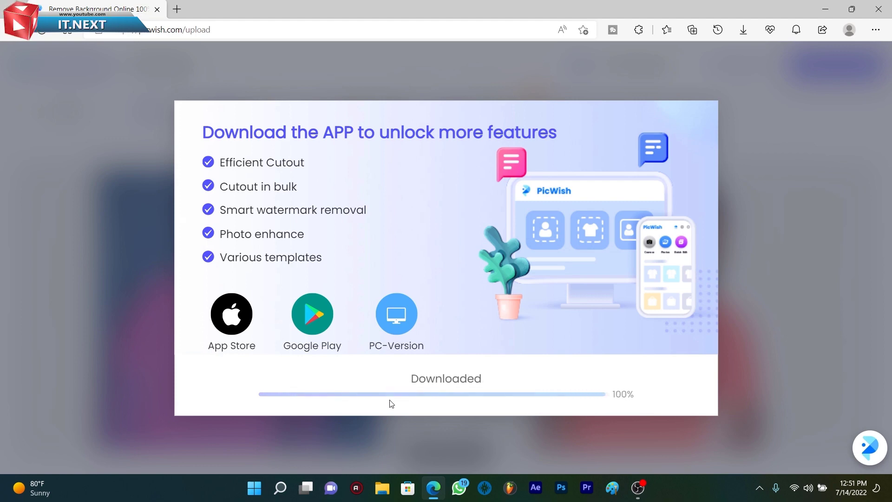
left_click(742, 29)
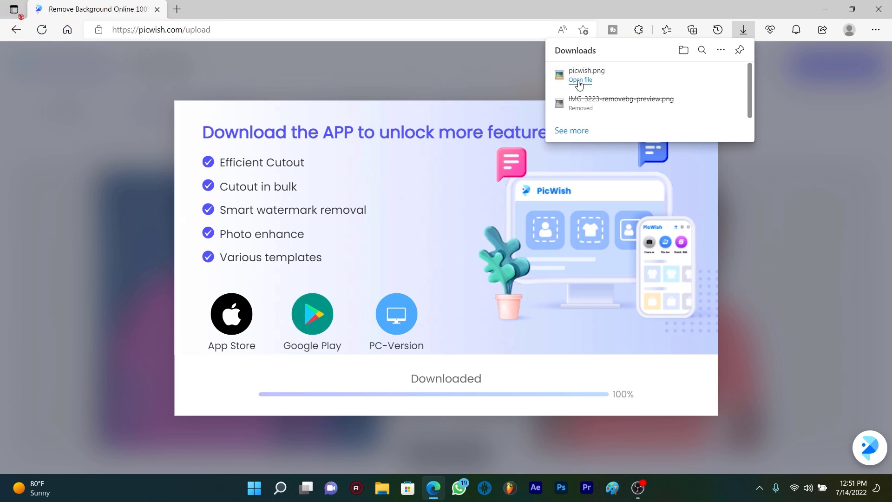
left_click(579, 80)
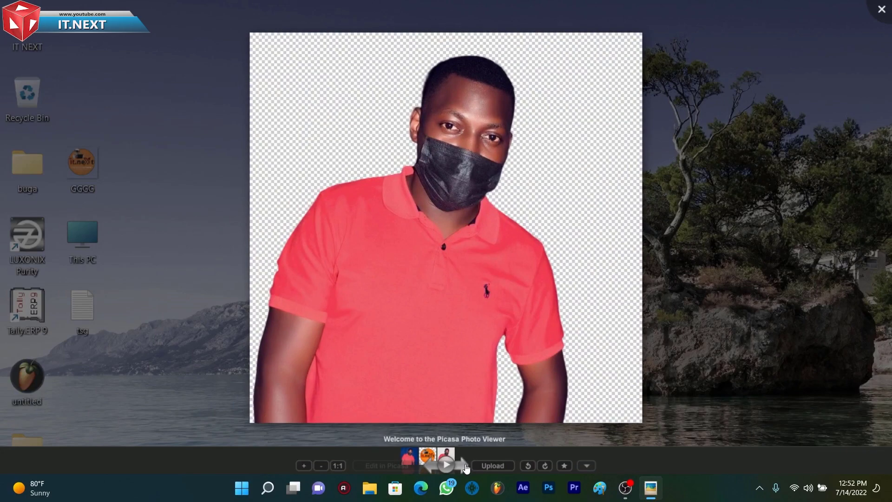
Close Picasa Photo Viewer after viewing the transparent cutout.
left_click(881, 10)
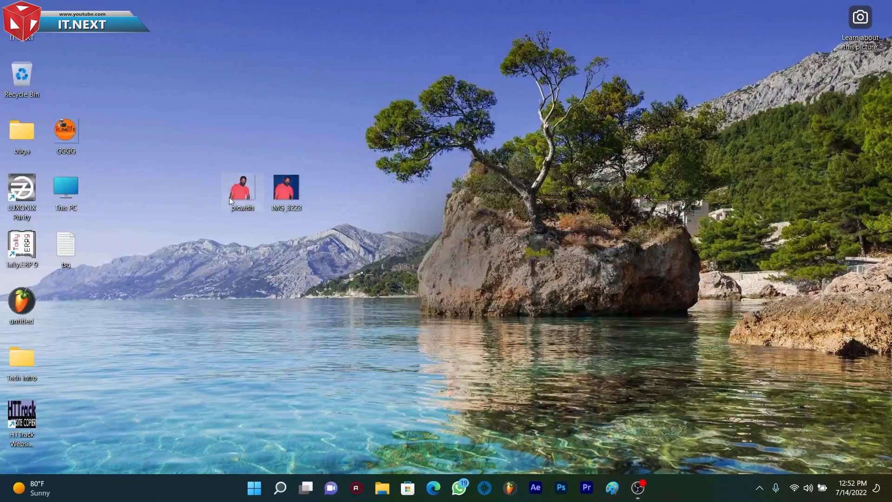